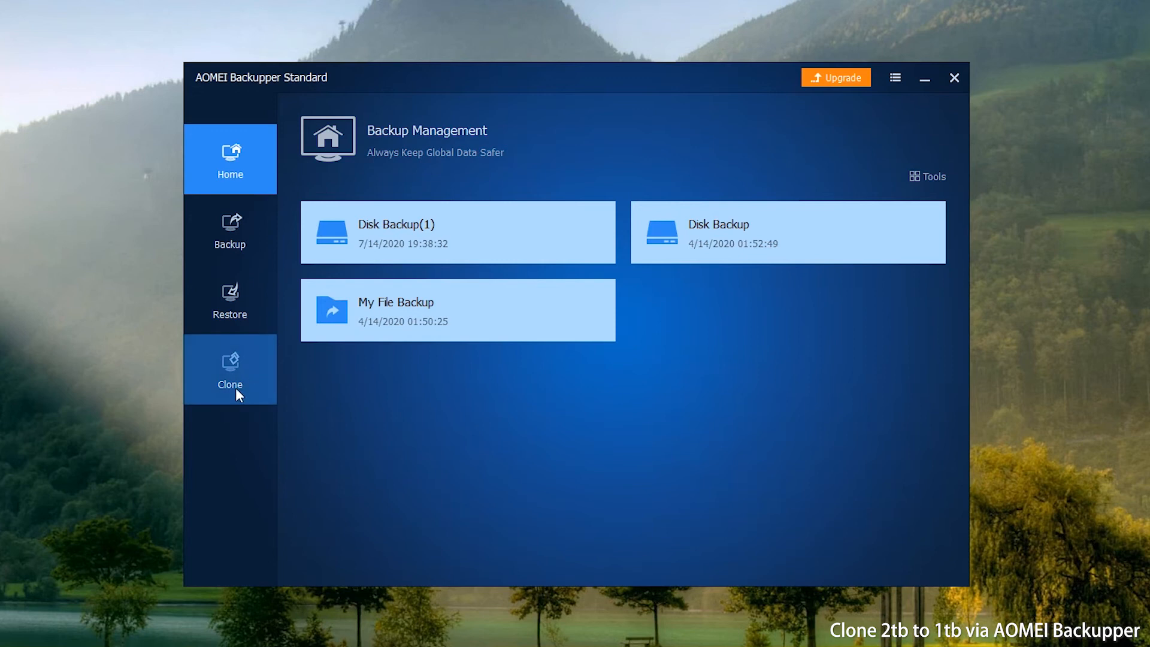
Start a Disk Clone from the Clone section, with Disk2 (1.95TB) as source
{"action": "left_click", "coordinate": [229, 369]}
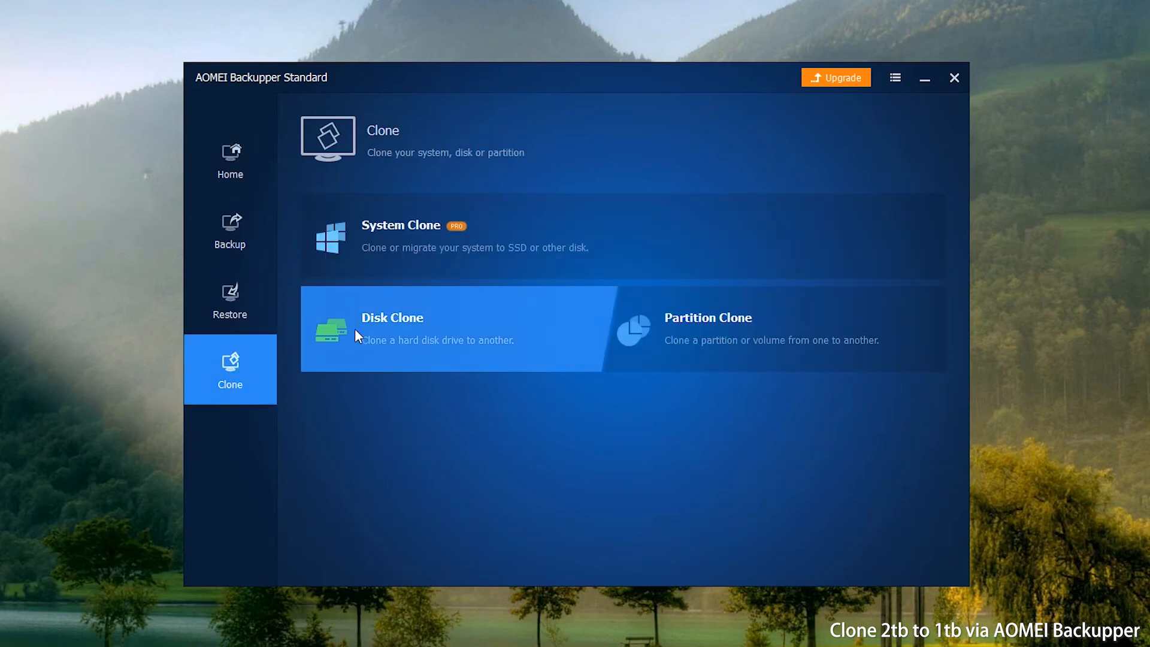
{"action": "left_click", "coordinate": [392, 317]}
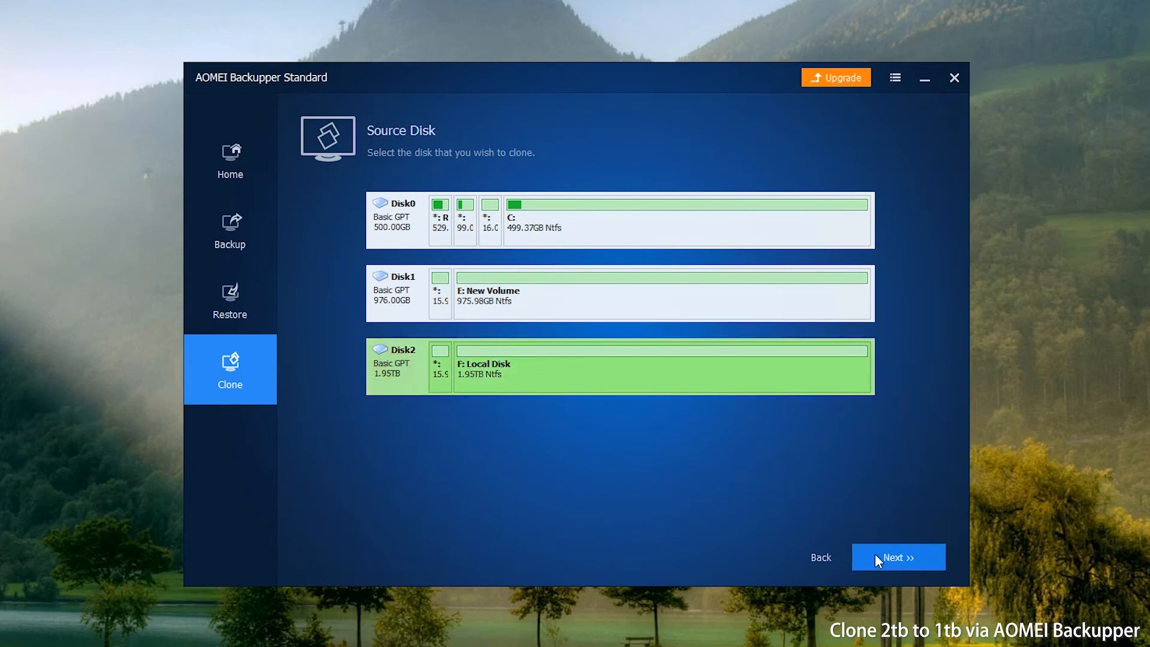
Confirm Disk2 as source, choose Disk1 (976GB) as destination, and accept the overwrite warning
{"action": "left_click", "coordinate": [898, 556]}
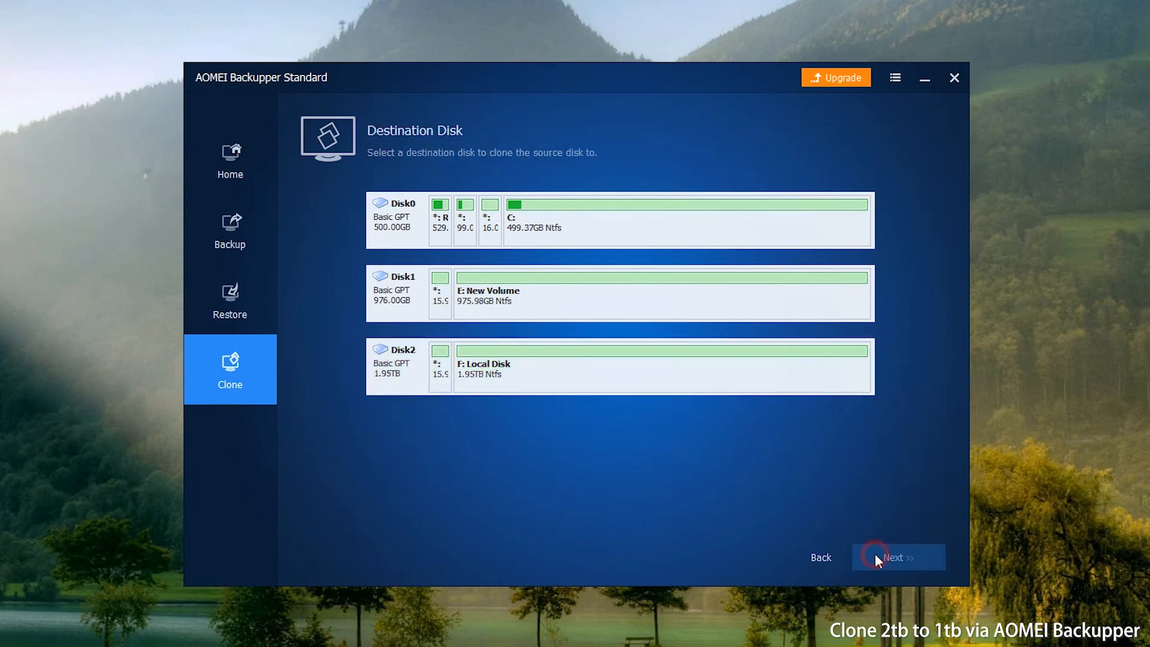
{"action": "left_click", "coordinate": [623, 293]}
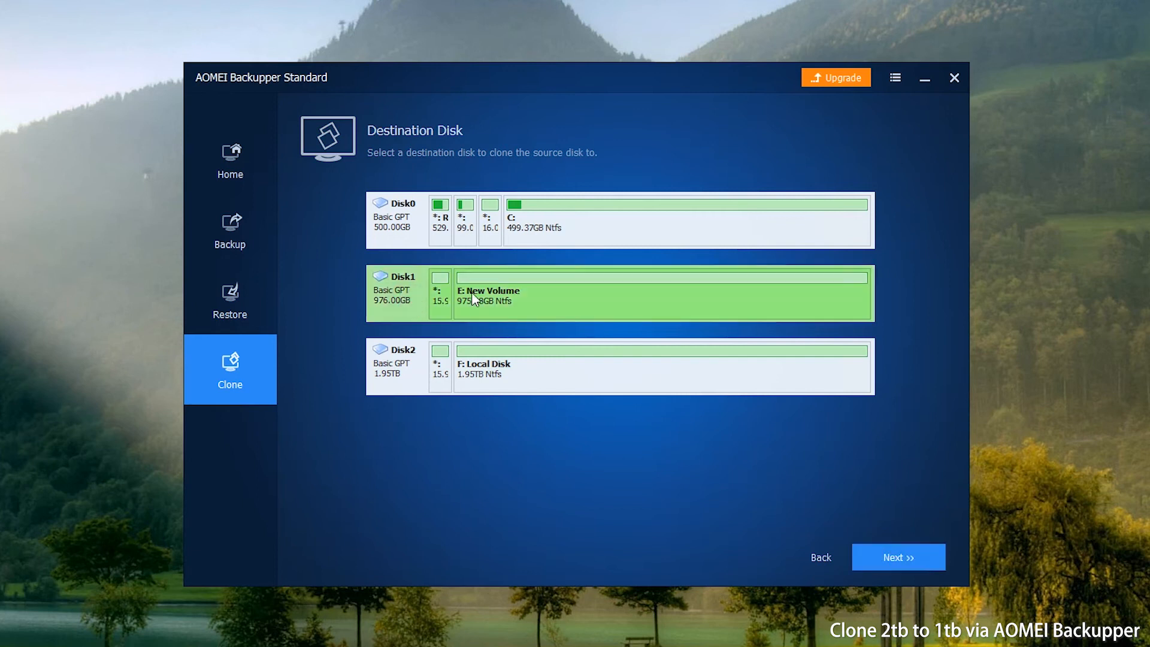
{"action": "mouse_move", "coordinate": [529, 299]}
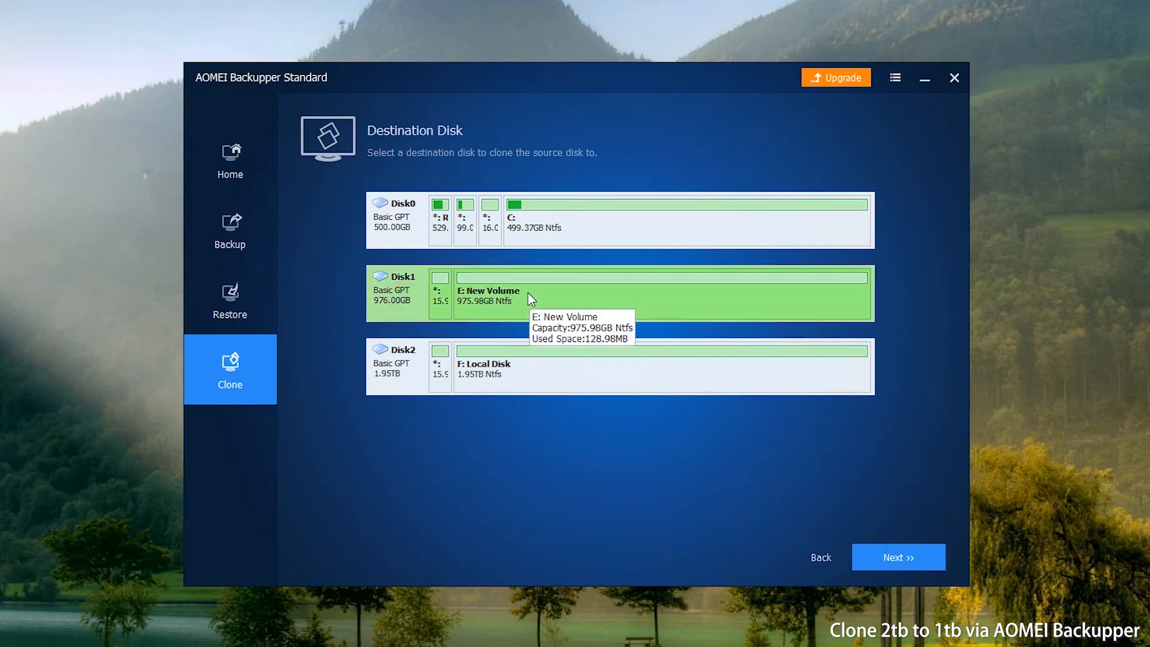
{"action": "left_click", "coordinate": [897, 557]}
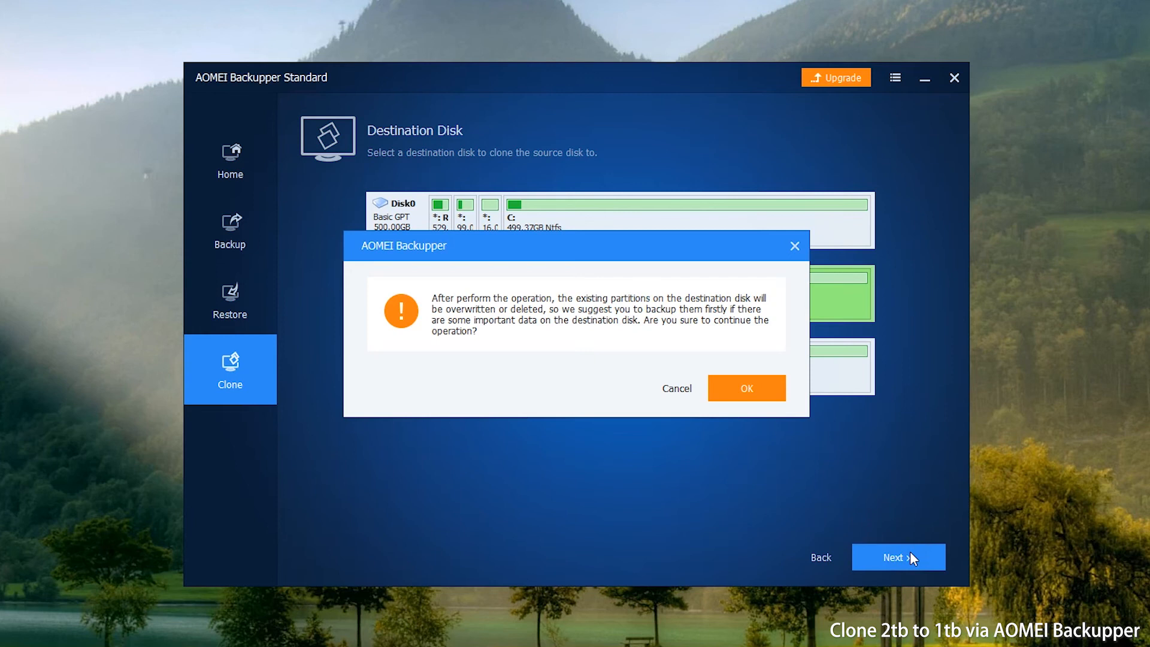
{"action": "left_click", "coordinate": [746, 388]}
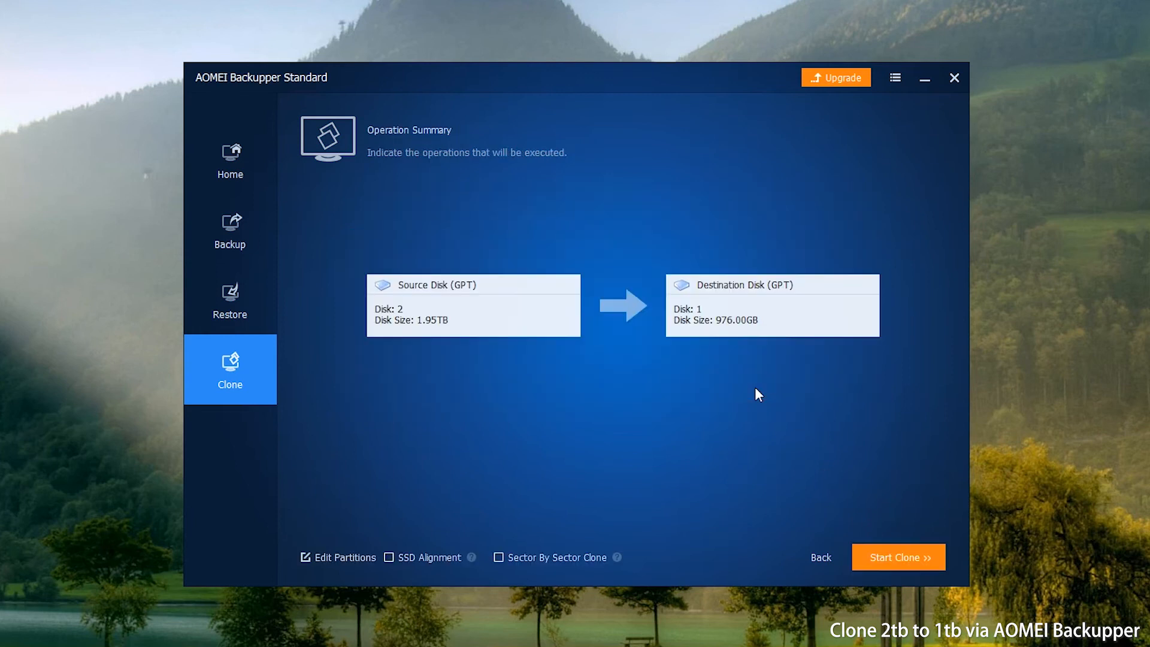
{"action": "mouse_move", "coordinate": [461, 141]}
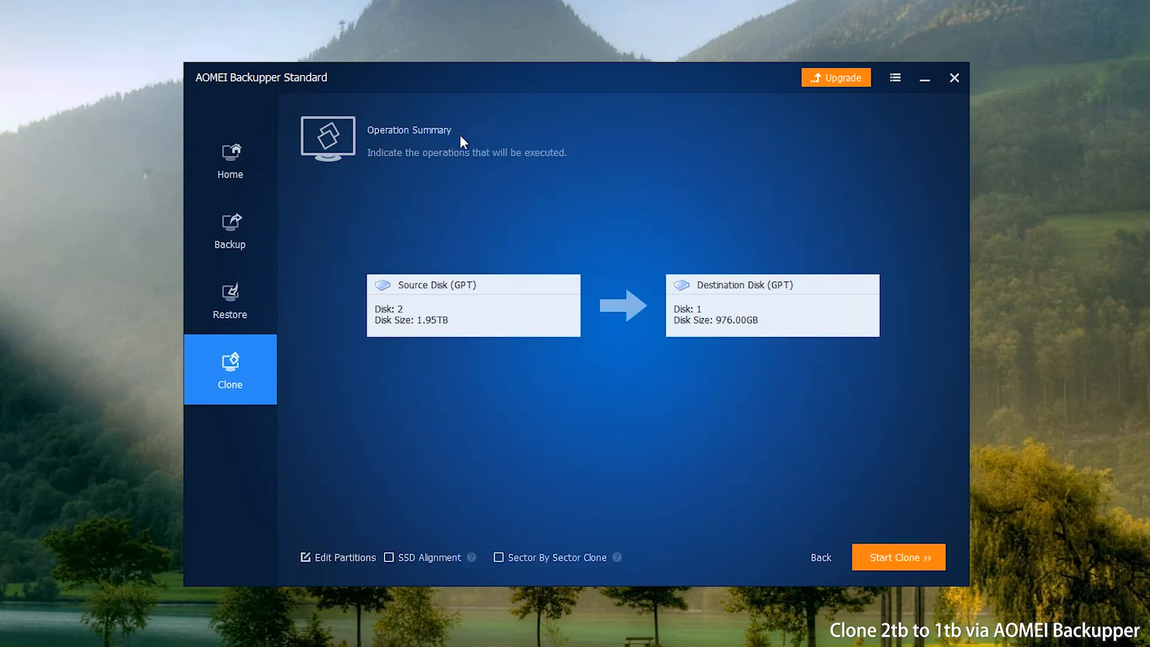
{"action": "mouse_move", "coordinate": [532, 437]}
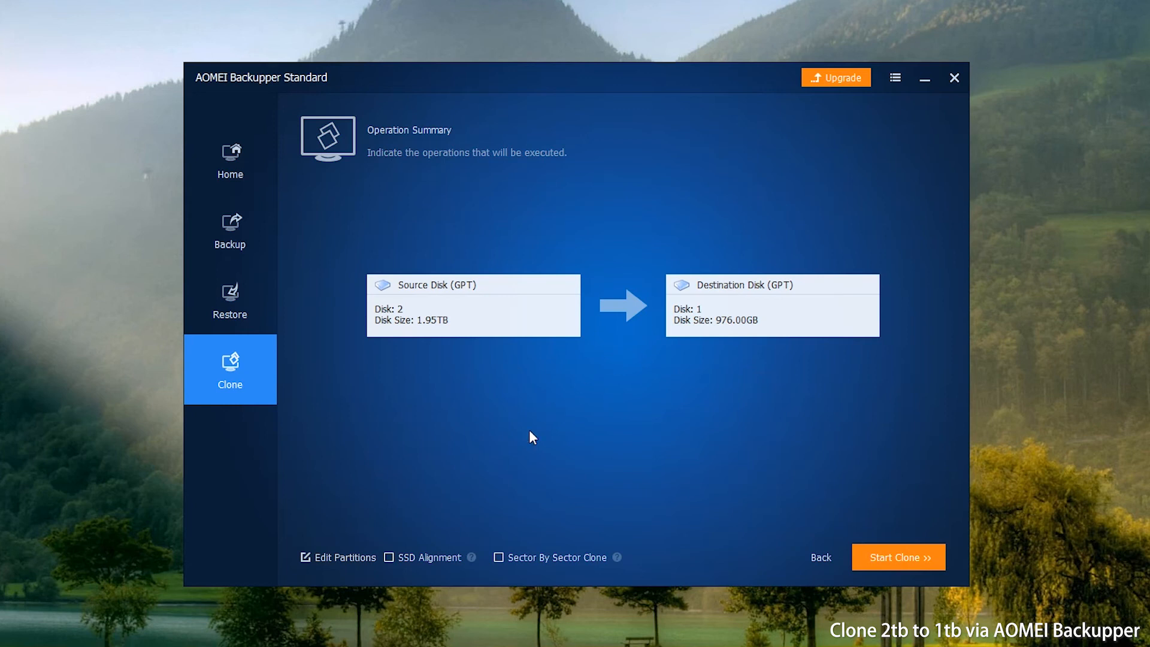
Enable SSD Alignment on the summary and start cloning Disk2 onto Disk1
{"action": "left_click", "coordinate": [389, 558]}
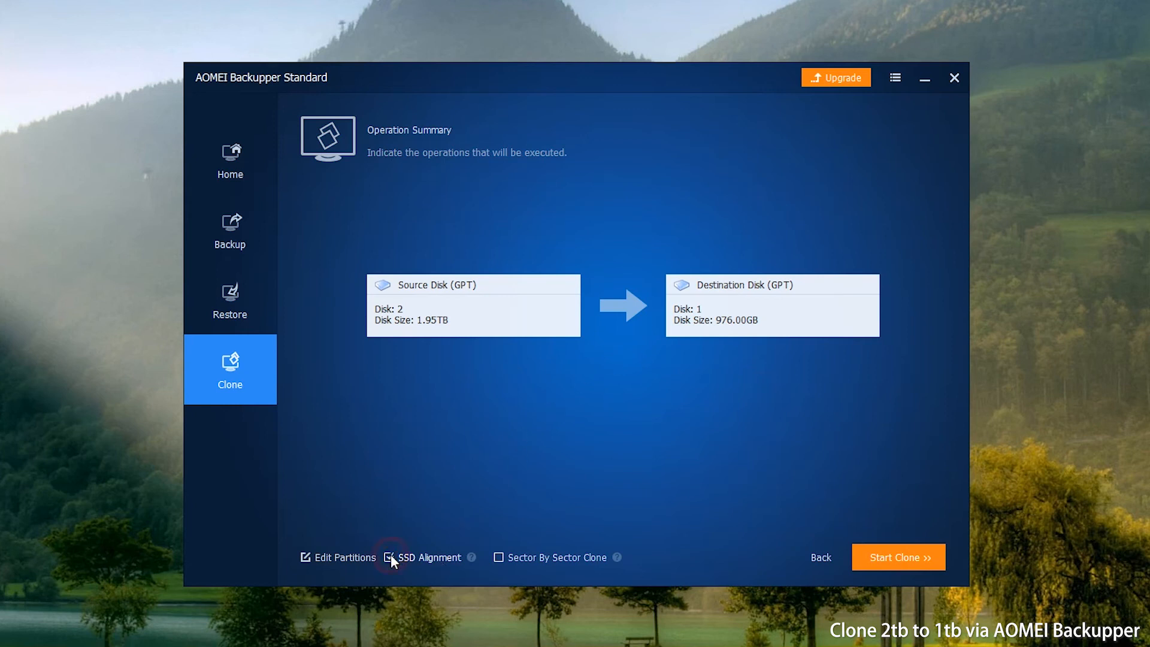
{"action": "left_click", "coordinate": [389, 557]}
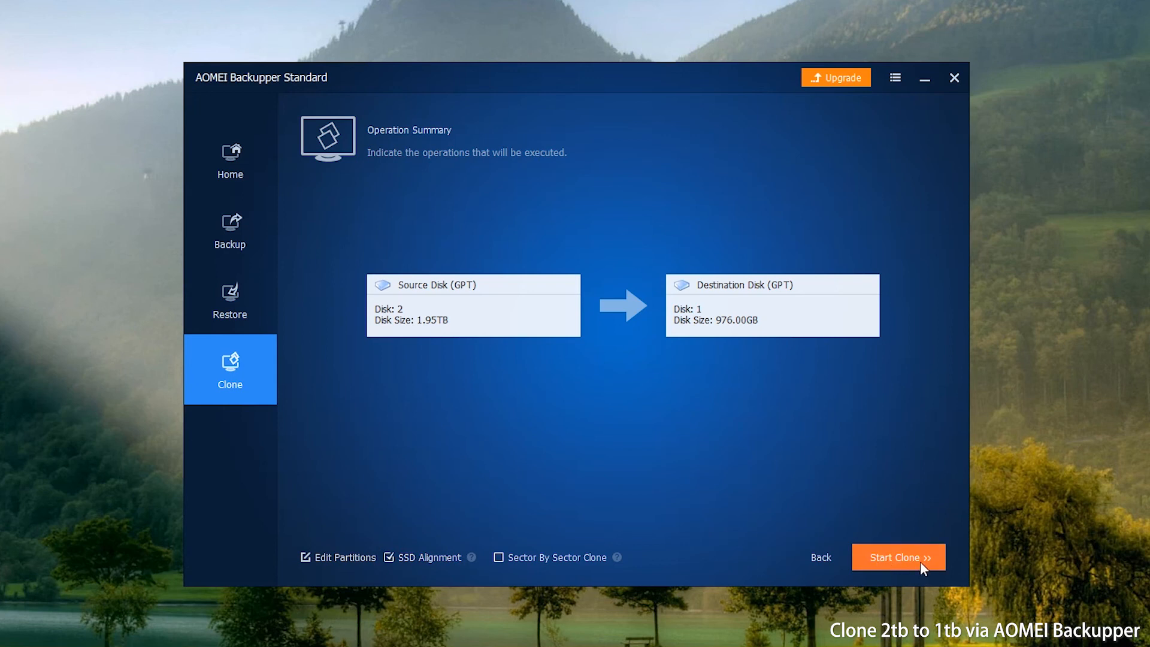
{"action": "left_click", "coordinate": [898, 556]}
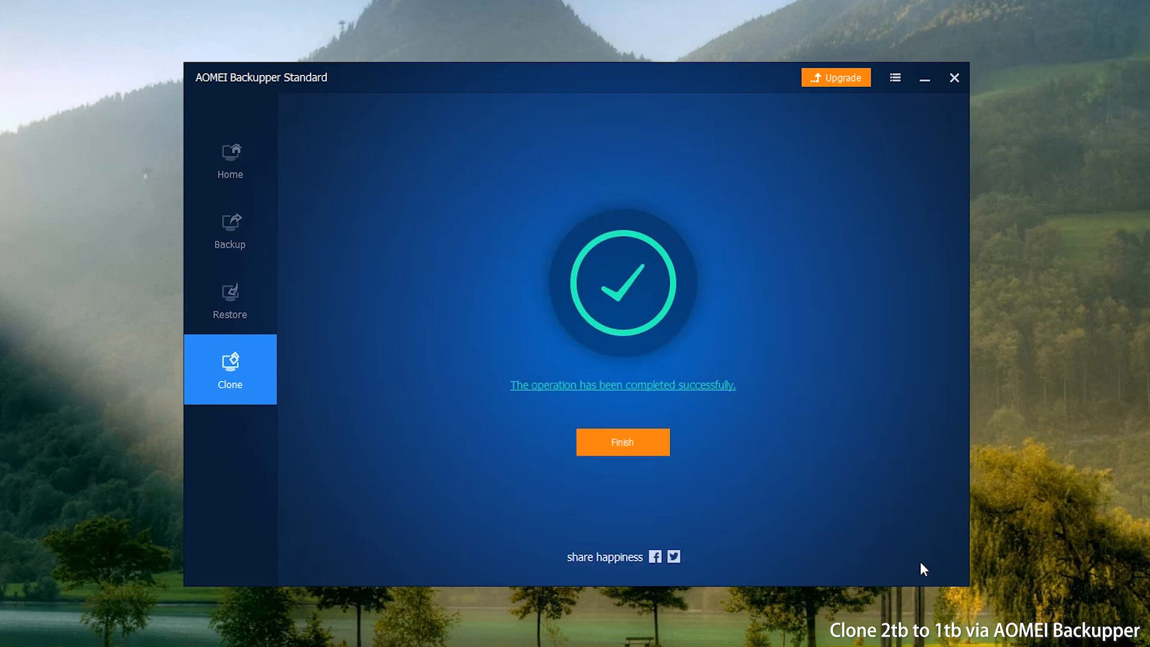
Finish the completed clone and return to the Home page
{"action": "left_click", "coordinate": [622, 442]}
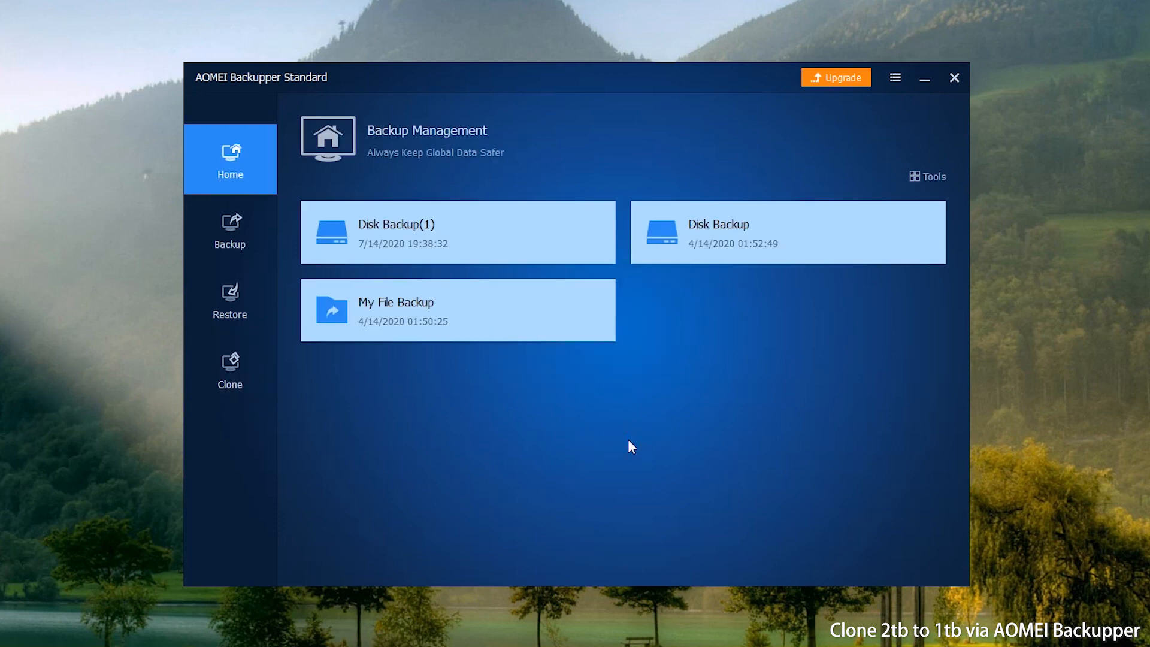